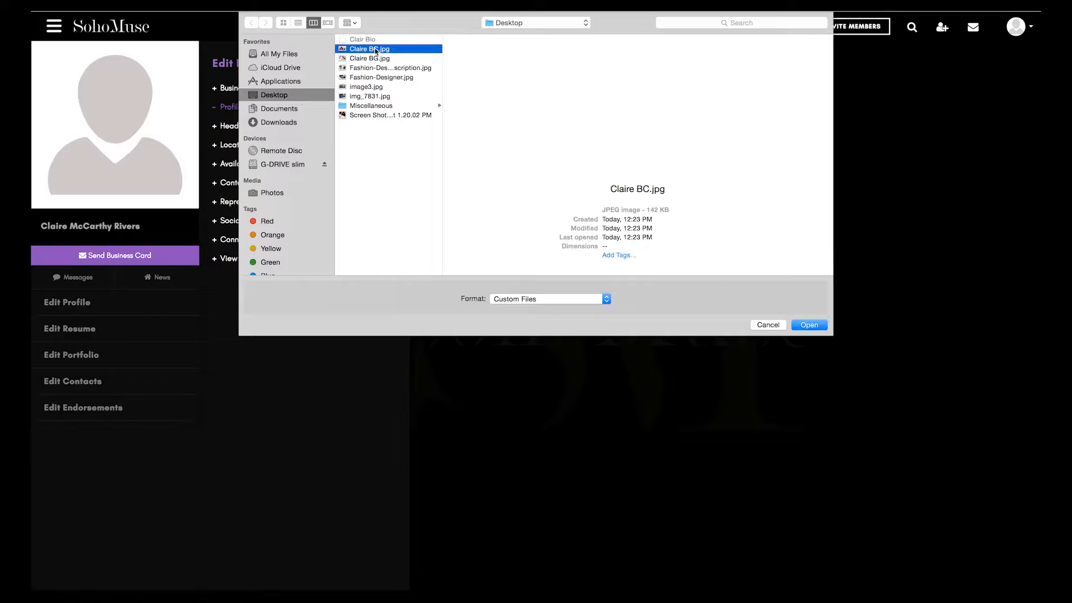
- Set Claire BC.jpg as the profile picture and the fashion sketch as the cropped background image
{"action": "left_click", "coordinate": [808, 325]}
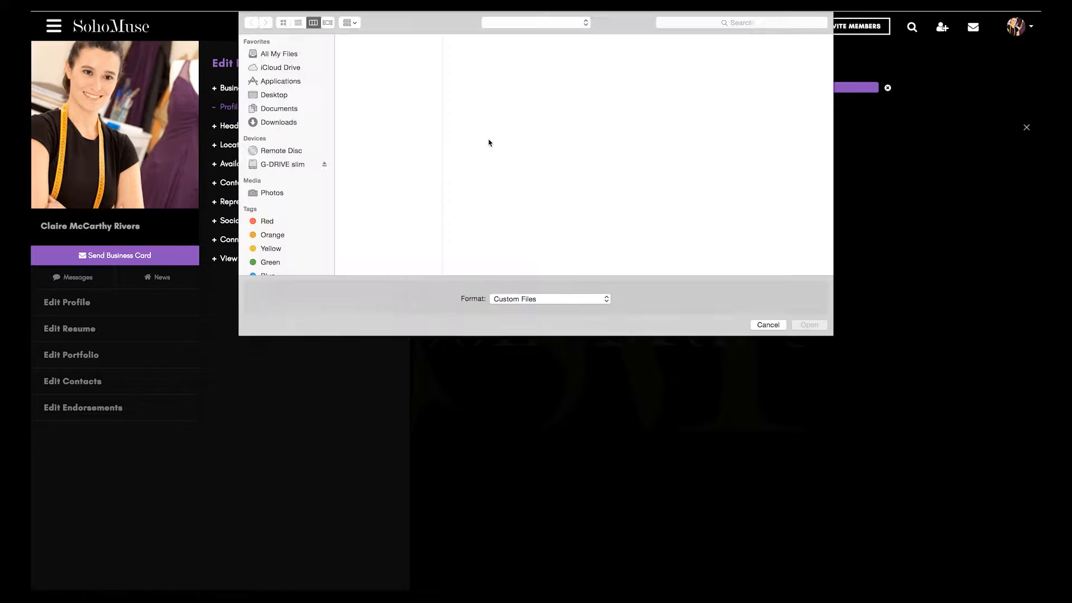
{"action": "left_click", "coordinate": [809, 325]}
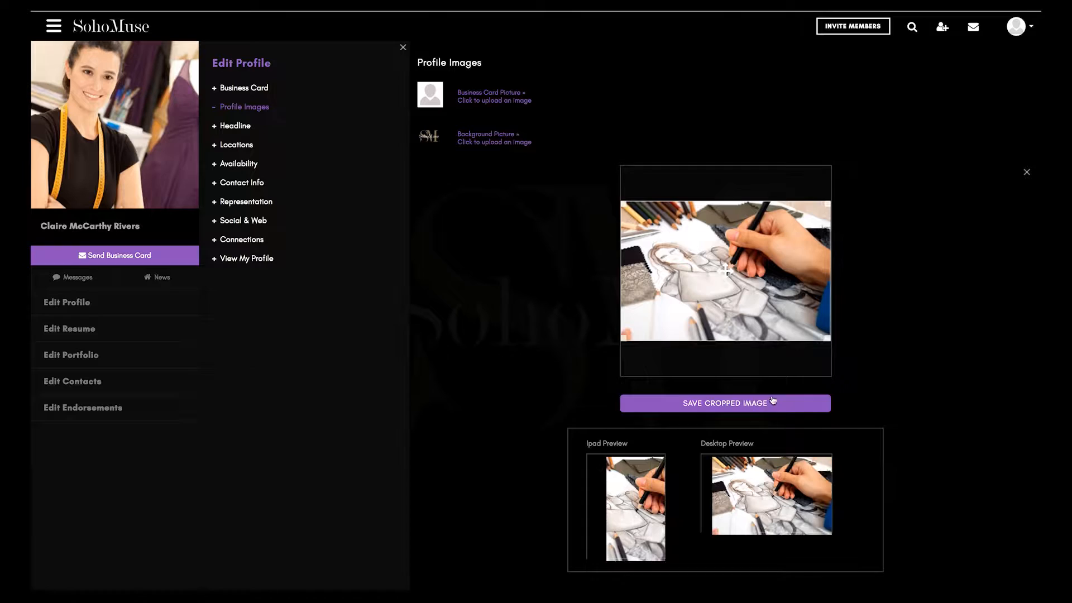
{"action": "left_click", "coordinate": [235, 126]}
{"action": "type", "text": "Spri"}
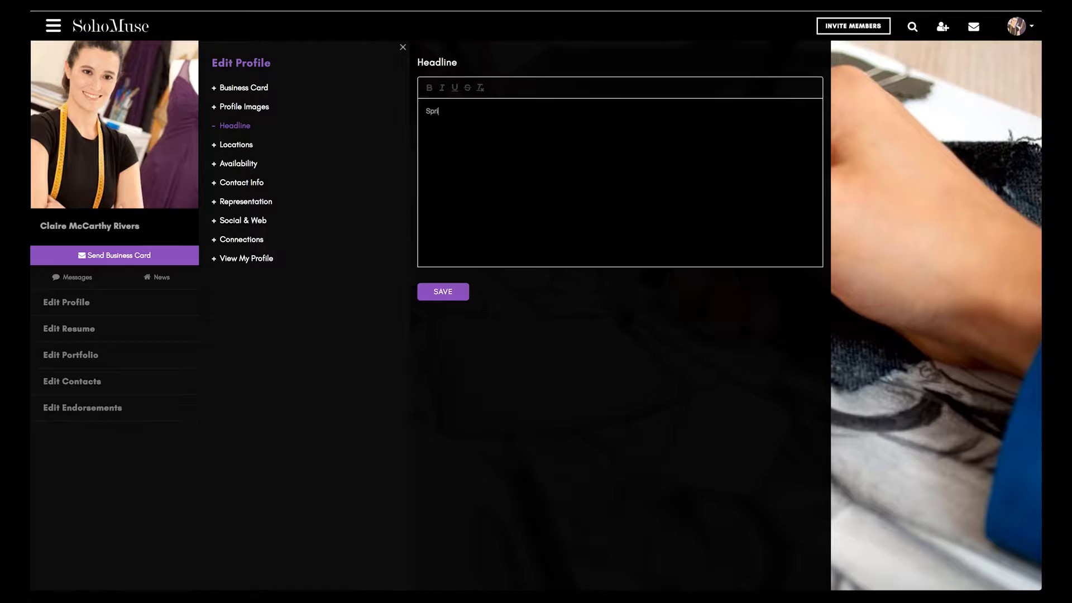
- Save the 'Spring Collection Debut Paris Fashion Week 2017!' headline and mark the profile Available For Hire
{"action": "left_click", "coordinate": [237, 164]}
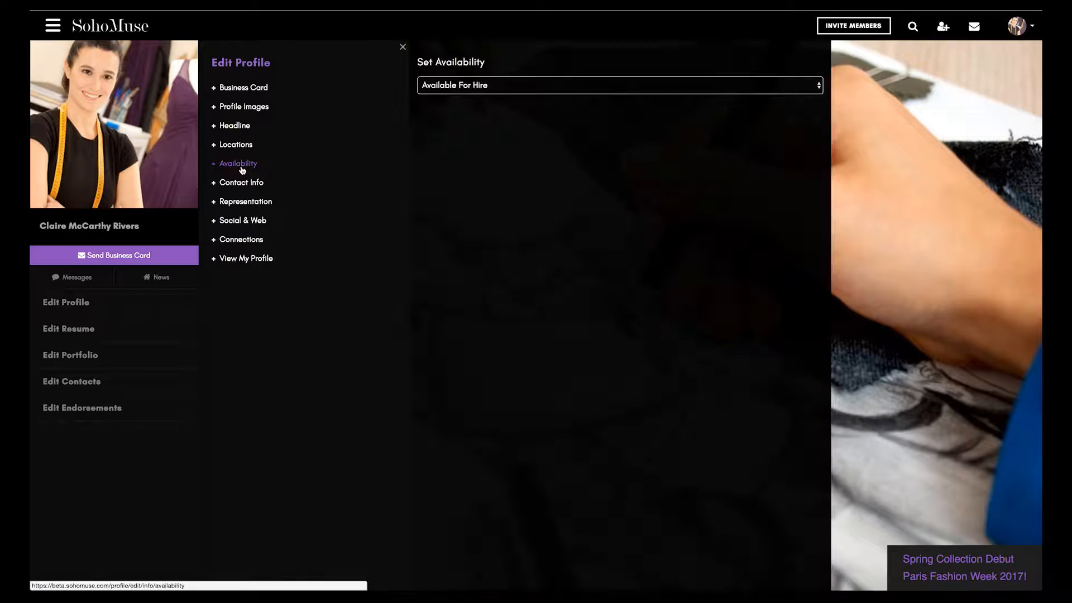
{"action": "left_click", "coordinate": [235, 144]}
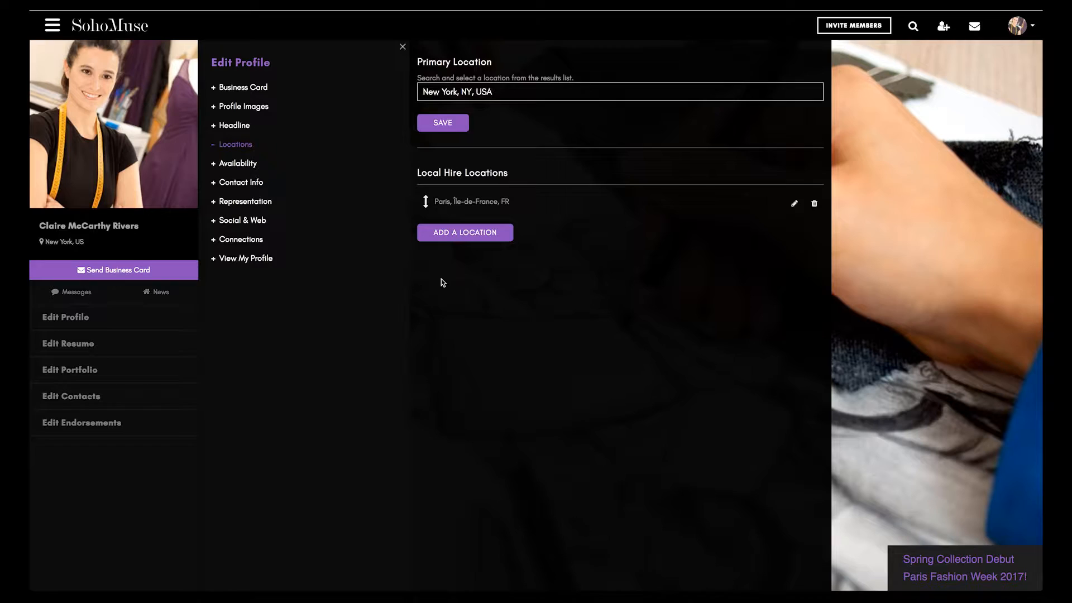
- Set the business card representation to Bull Partners agency, keeping the Dark background
{"action": "left_click", "coordinate": [243, 87]}
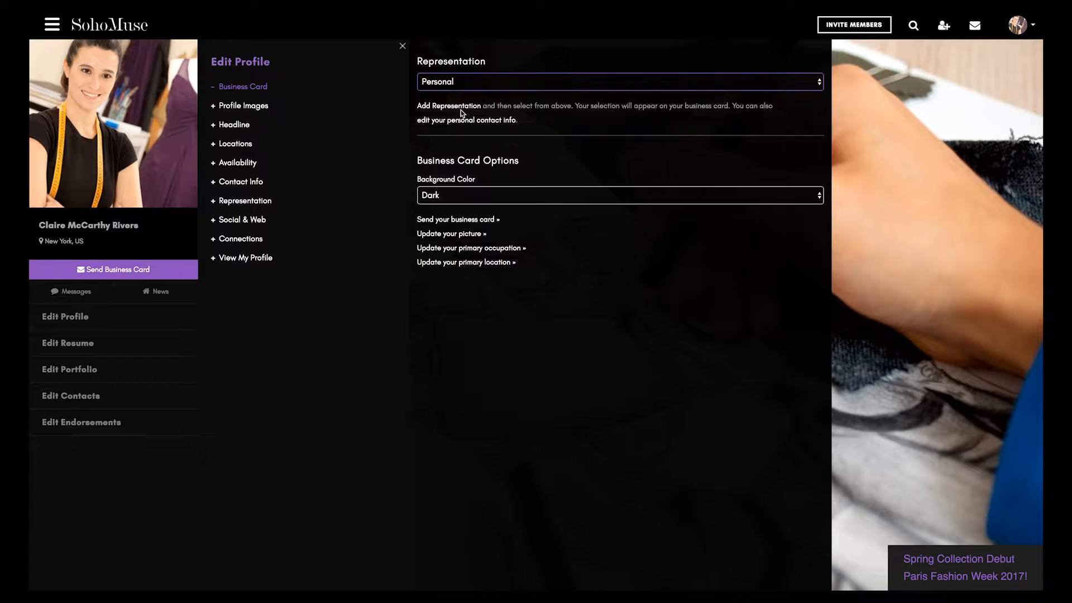
{"action": "left_click", "coordinate": [402, 46]}
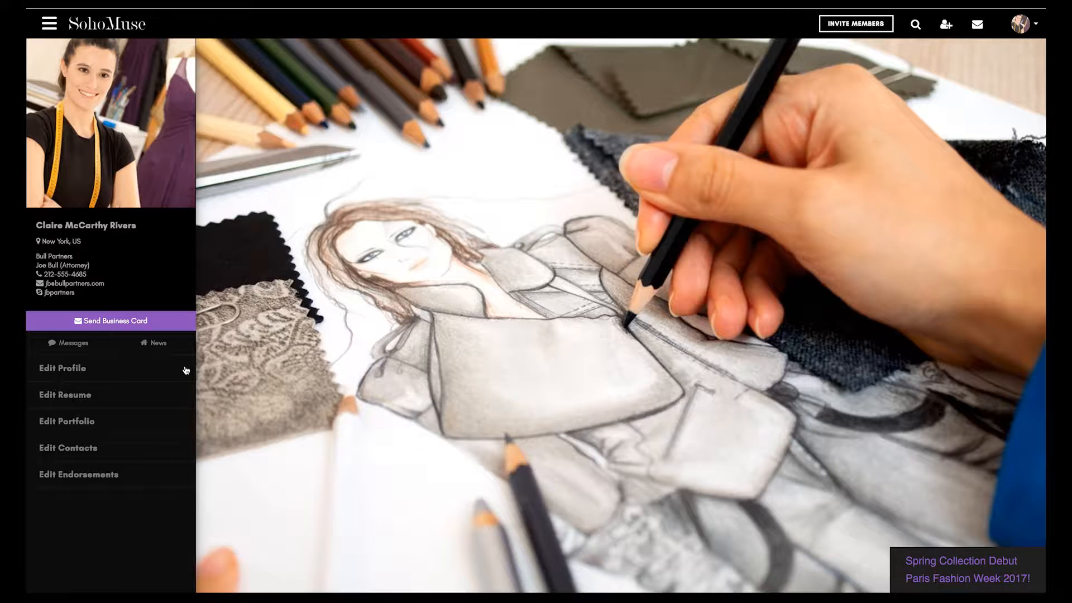
- Add Wardrobe Stylist as an occupation and Crochet to the resume skills, then save
{"action": "left_click", "coordinate": [65, 395]}
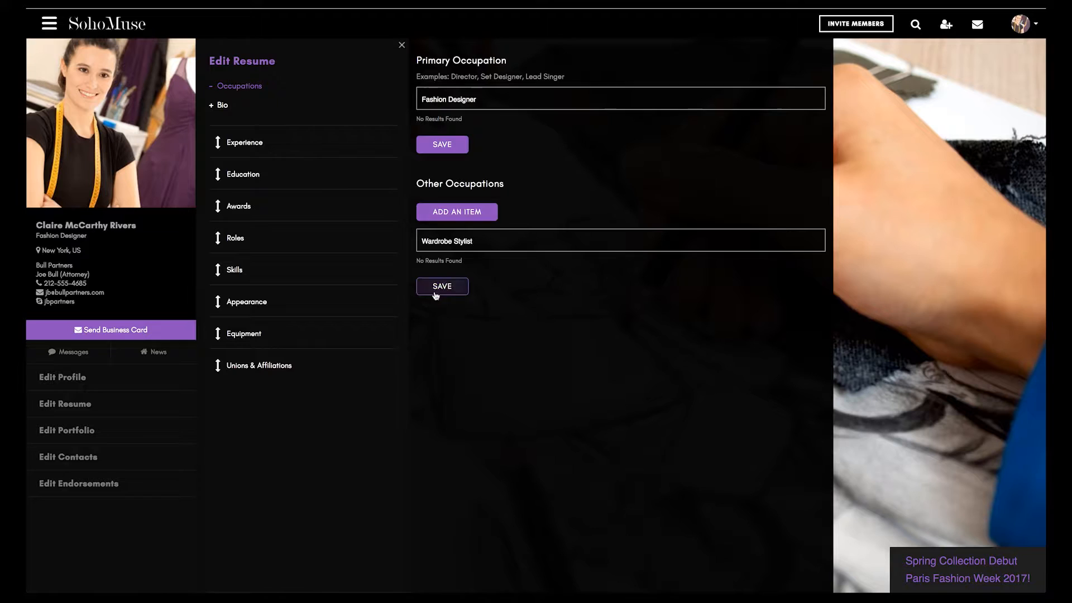
{"action": "left_click", "coordinate": [221, 104]}
{"action": "type", "text": "Croche"}
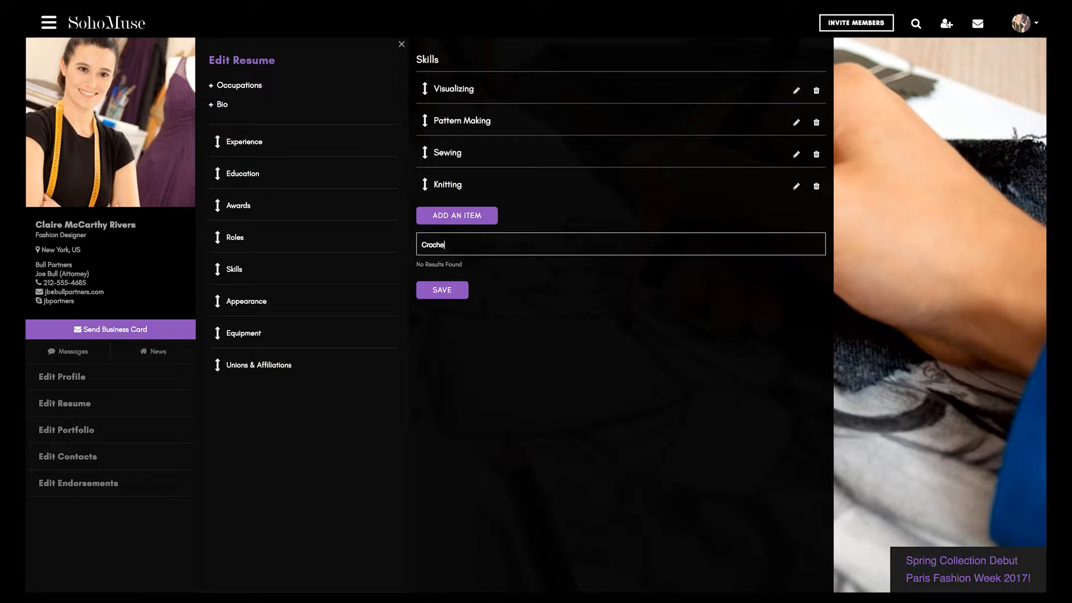
{"action": "left_click", "coordinate": [915, 22]}
{"action": "type", "text": "Designer"}
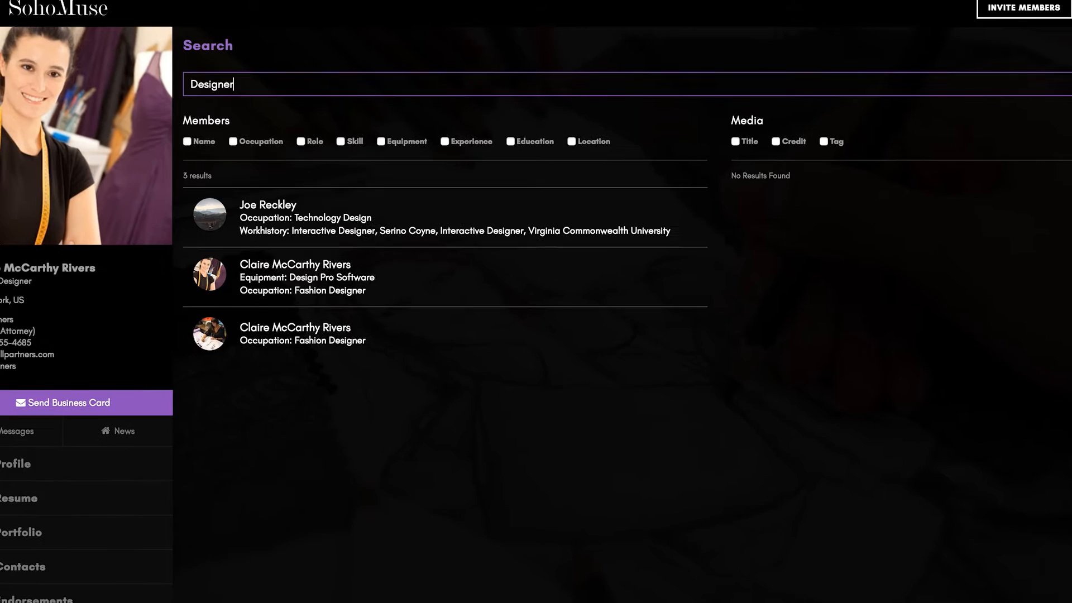
{"action": "type", "text": "Crochet"}
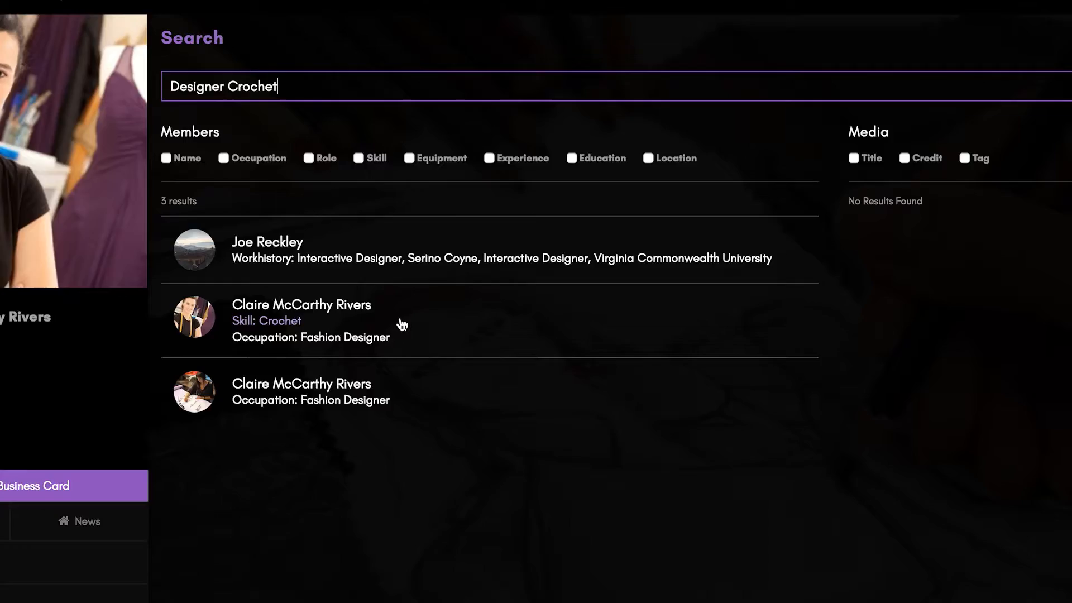
{"action": "left_click", "coordinate": [301, 304]}
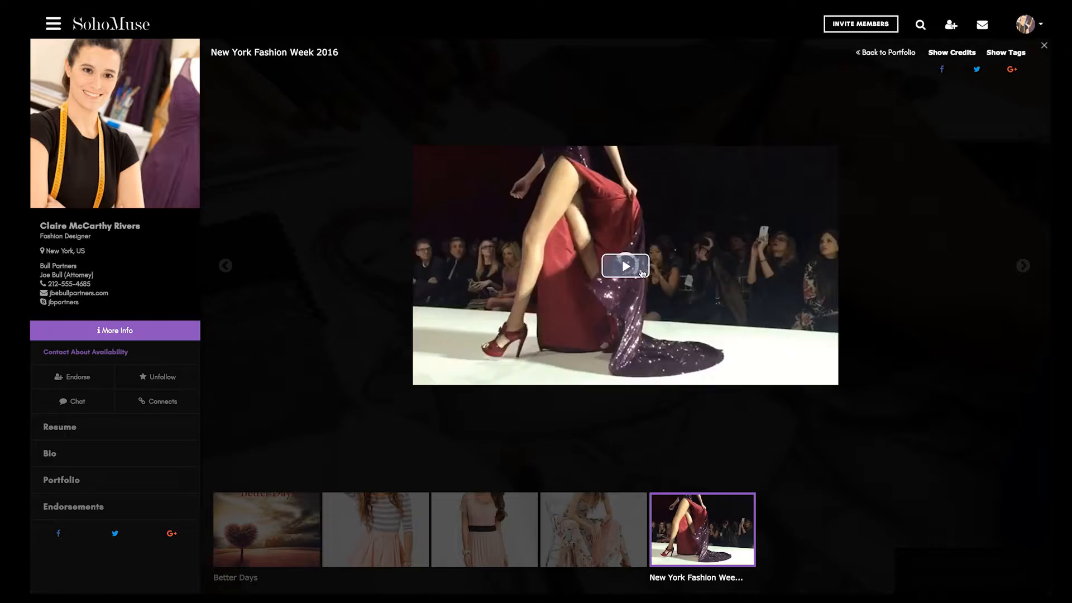
- Play the New York Fashion Week 2016 runway video from the portfolio
{"action": "left_click", "coordinate": [624, 265]}
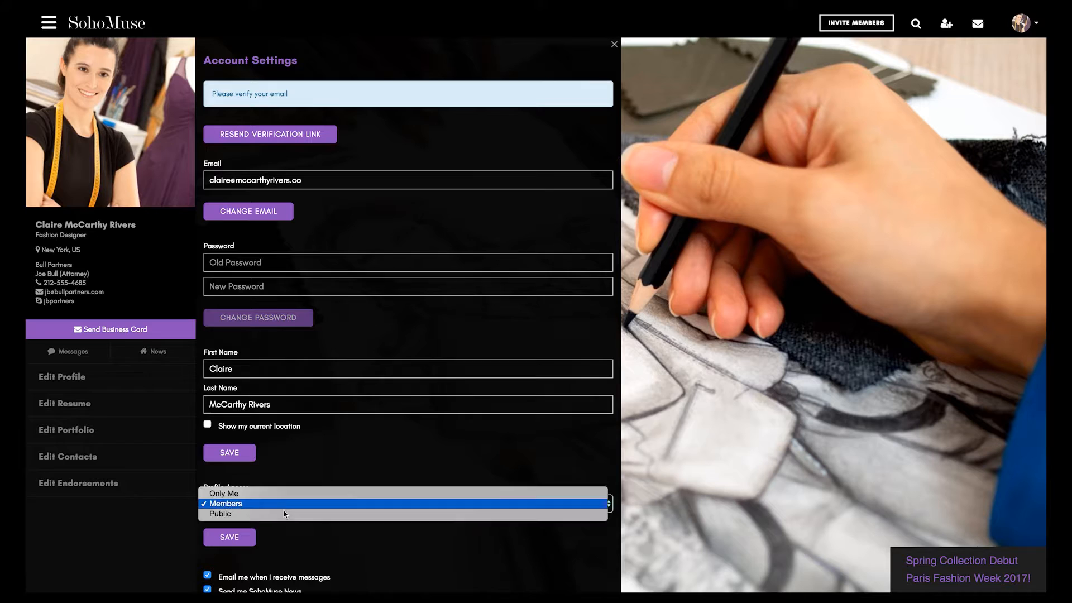
- Set Profile Access to Members in Account Settings
{"action": "left_click", "coordinate": [915, 22]}
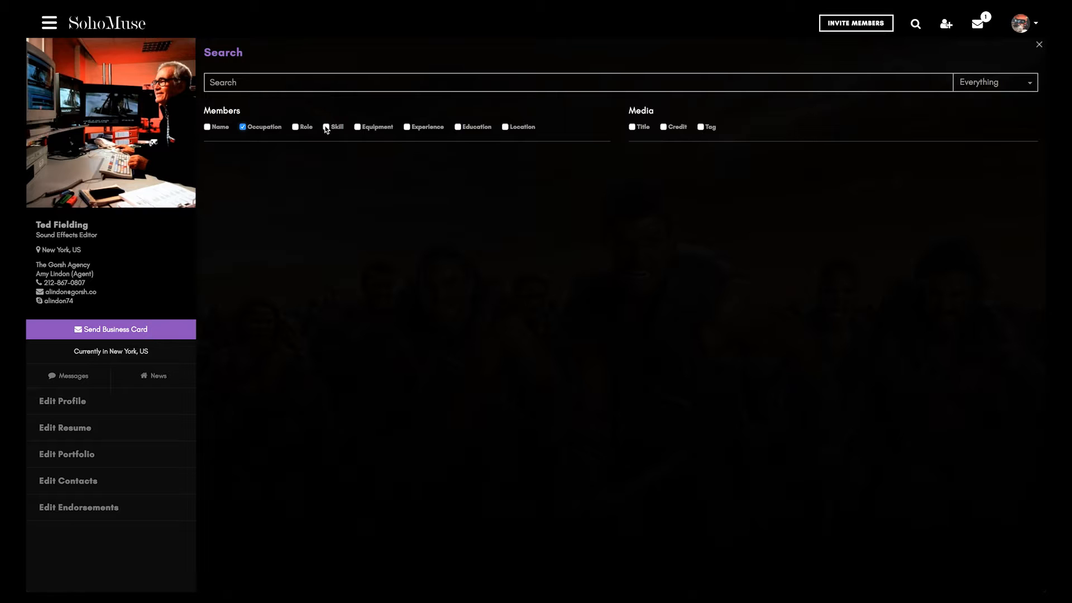
- Search members for 'wardrobe designer crochet paris' and view the top matching designer's profile
{"action": "type", "text": "wardrobe designer crochet paris"}
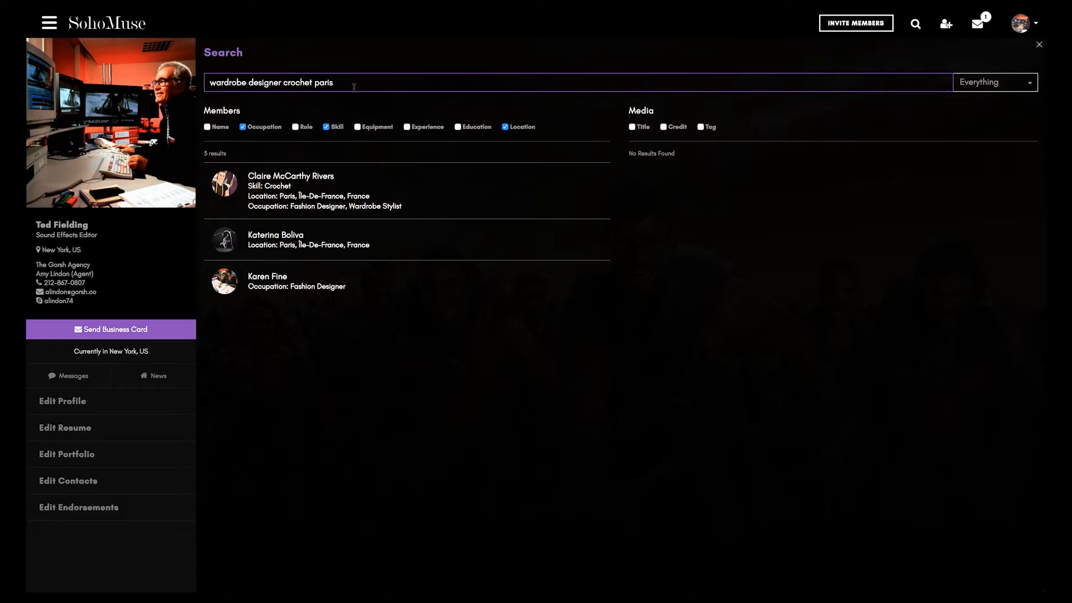
{"action": "left_click", "coordinate": [290, 176]}
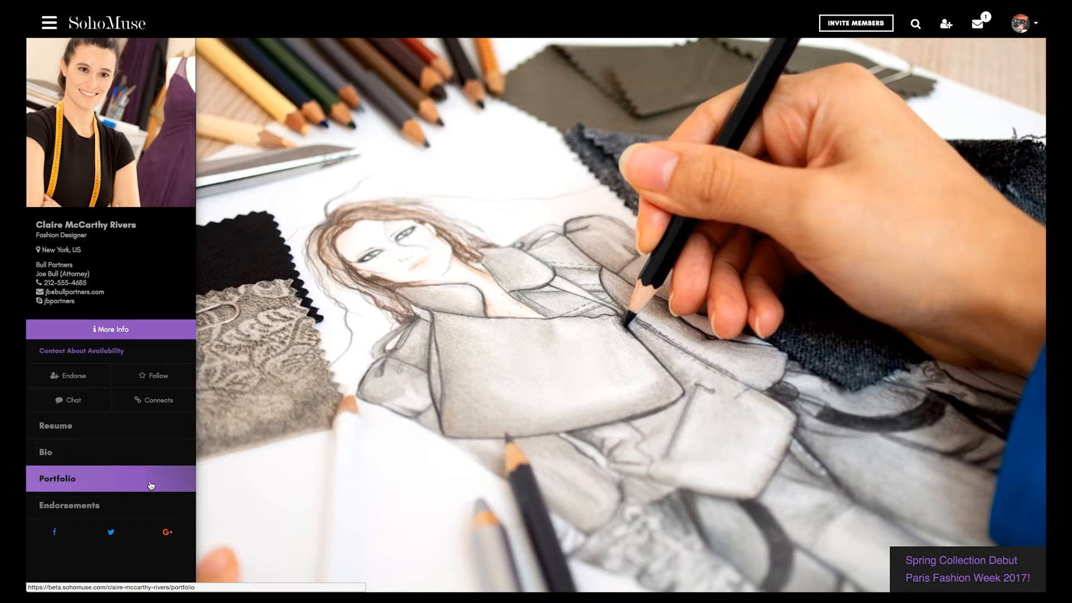
- From Claire's Endorsements, view the endorsing producer's profile and the message recommending her
{"action": "left_click", "coordinate": [69, 506]}
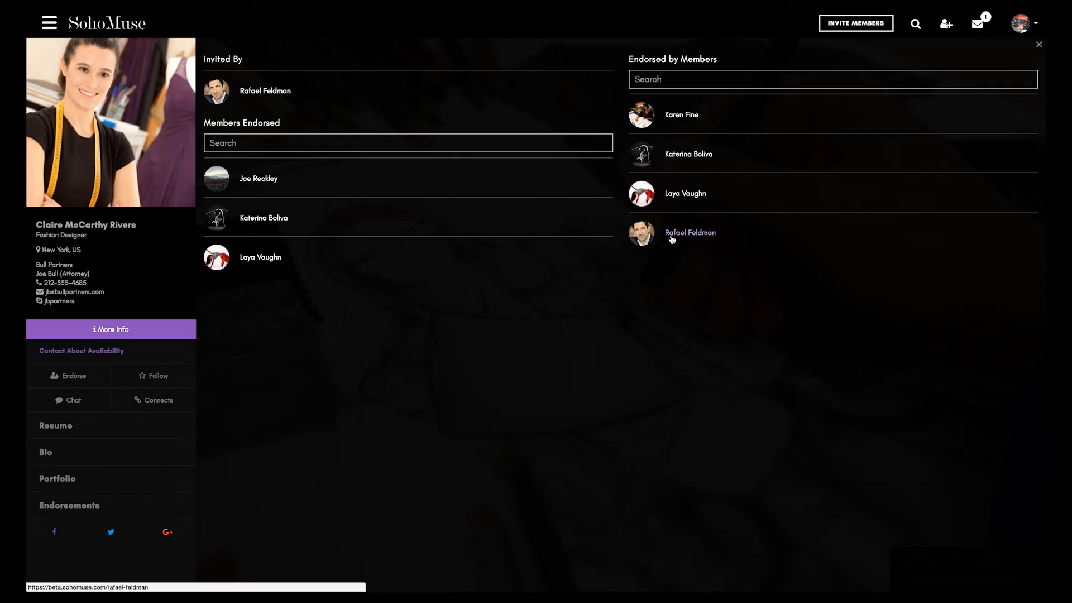
{"action": "left_click", "coordinate": [691, 232]}
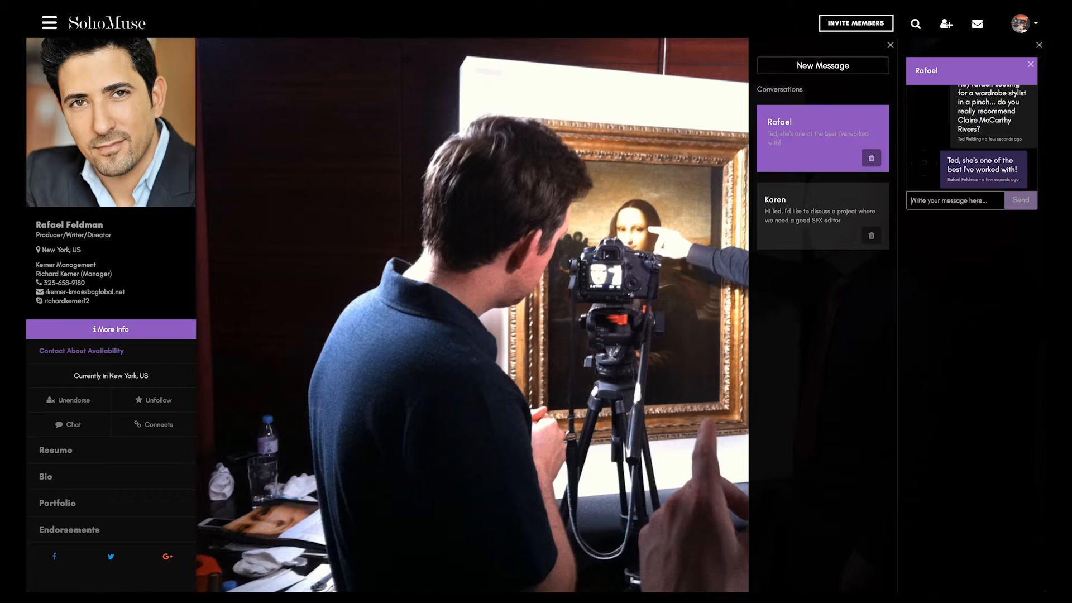